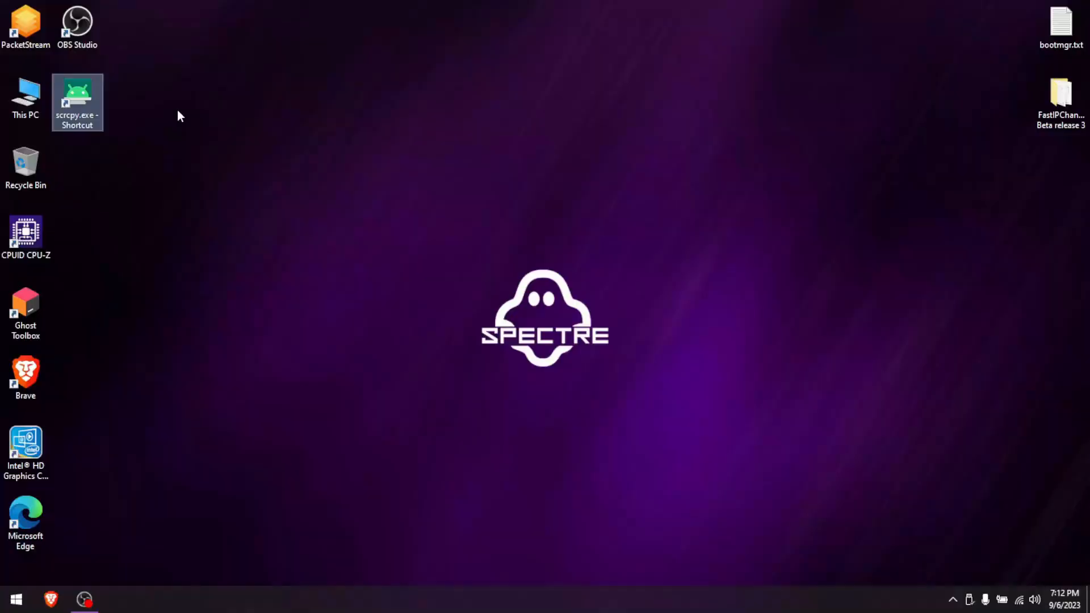
{"action": "mouse_move", "coordinate": [286, 101]}
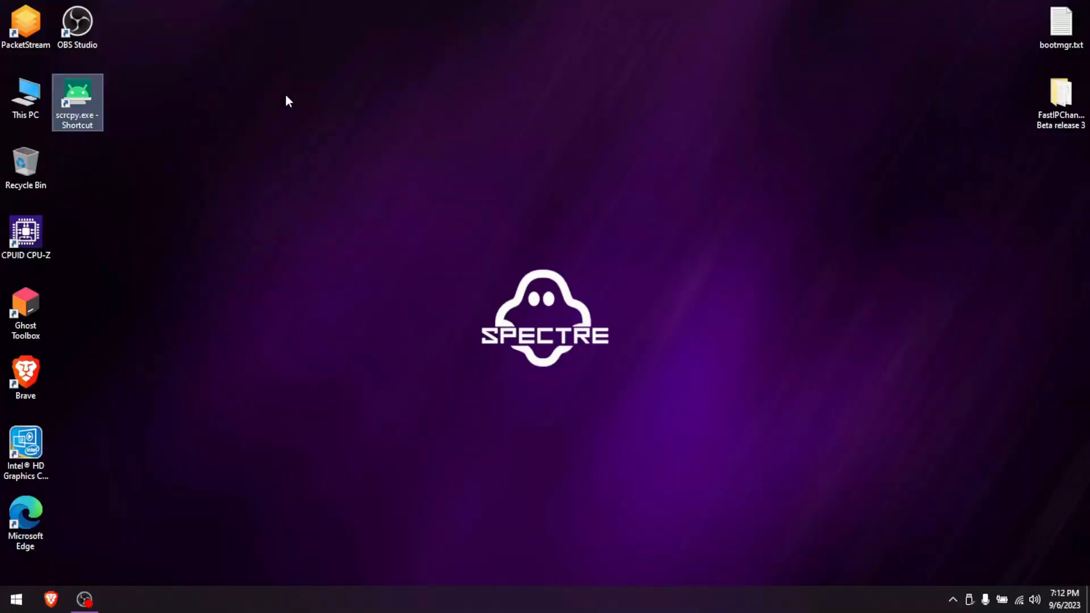